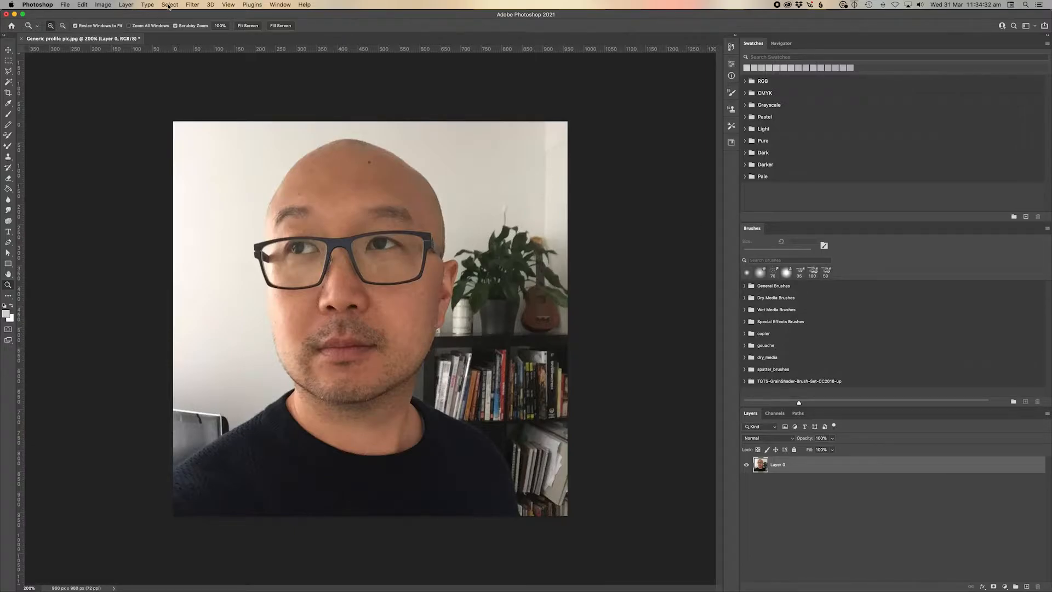
- Auto-select the man with Select > Subject, then invert so the background is selected
{"action": "left_click", "coordinate": [170, 5]}
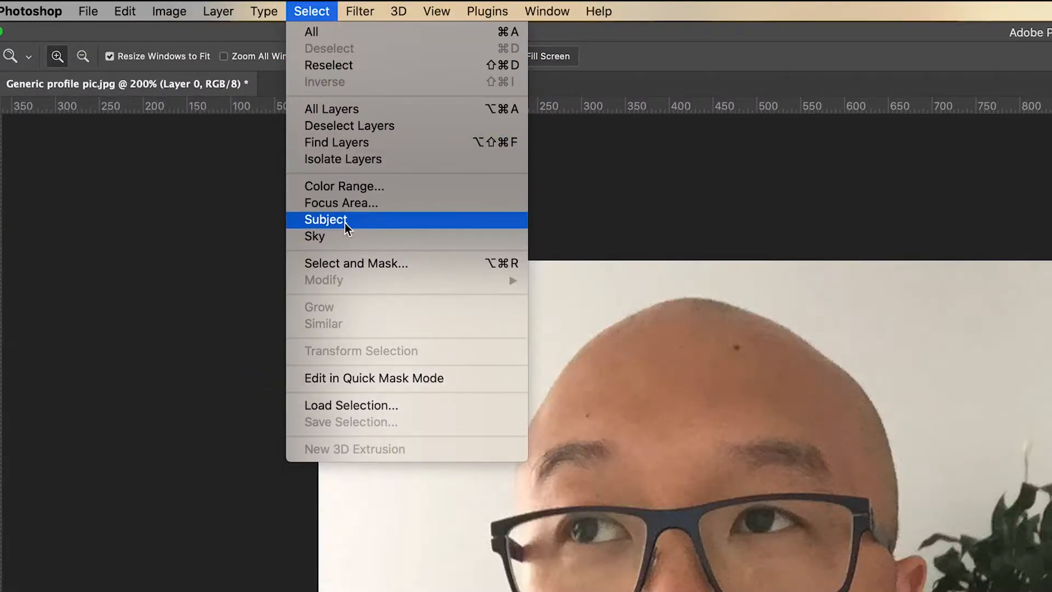
{"action": "left_click", "coordinate": [327, 219]}
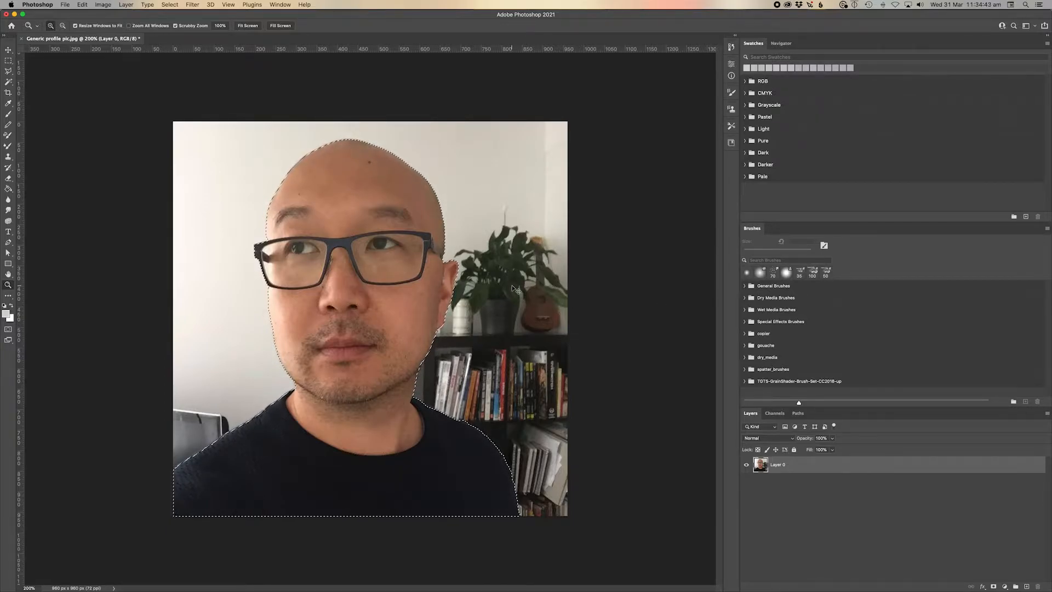
{"action": "key", "text": "shift+cmd+i"}
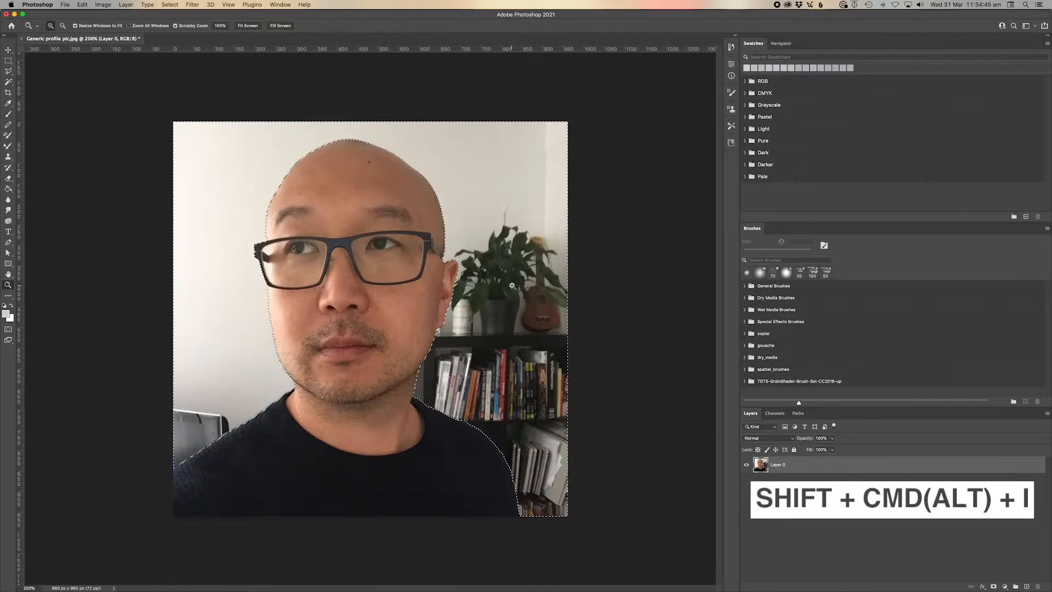